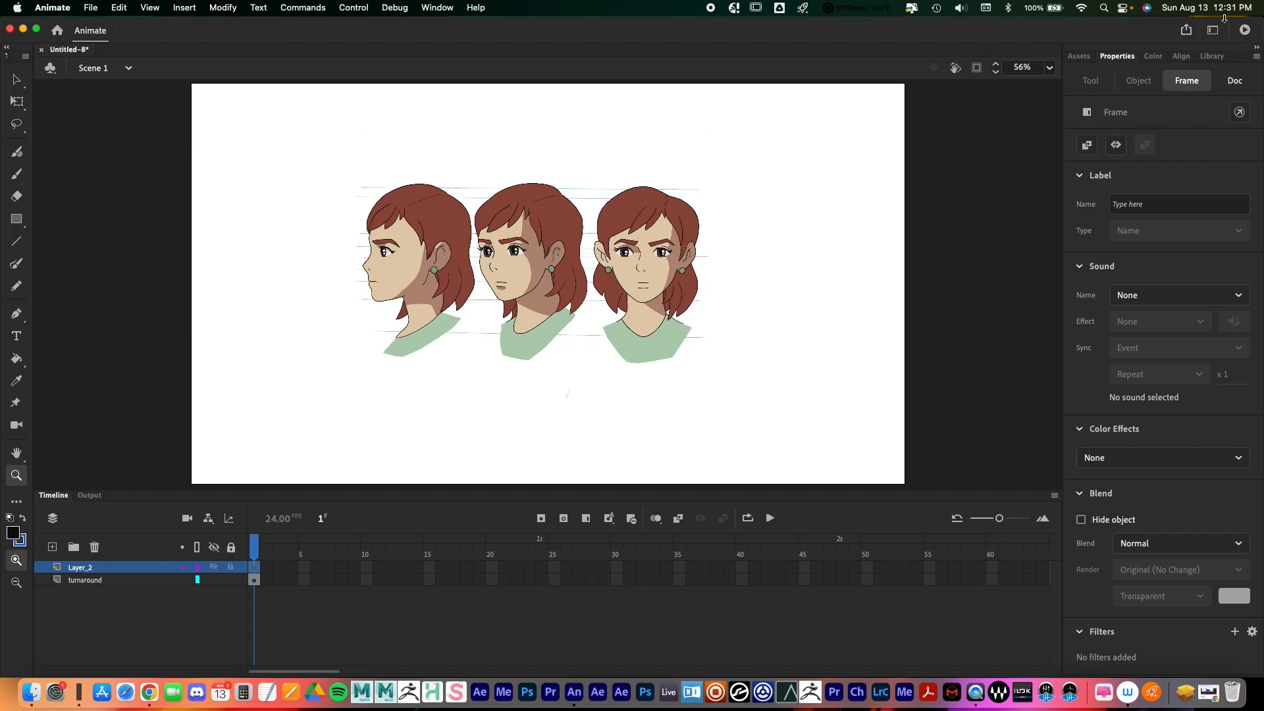
# Create a new swatch folder named Demo1 in the Swatches panel.
pyautogui.click(1153, 55)
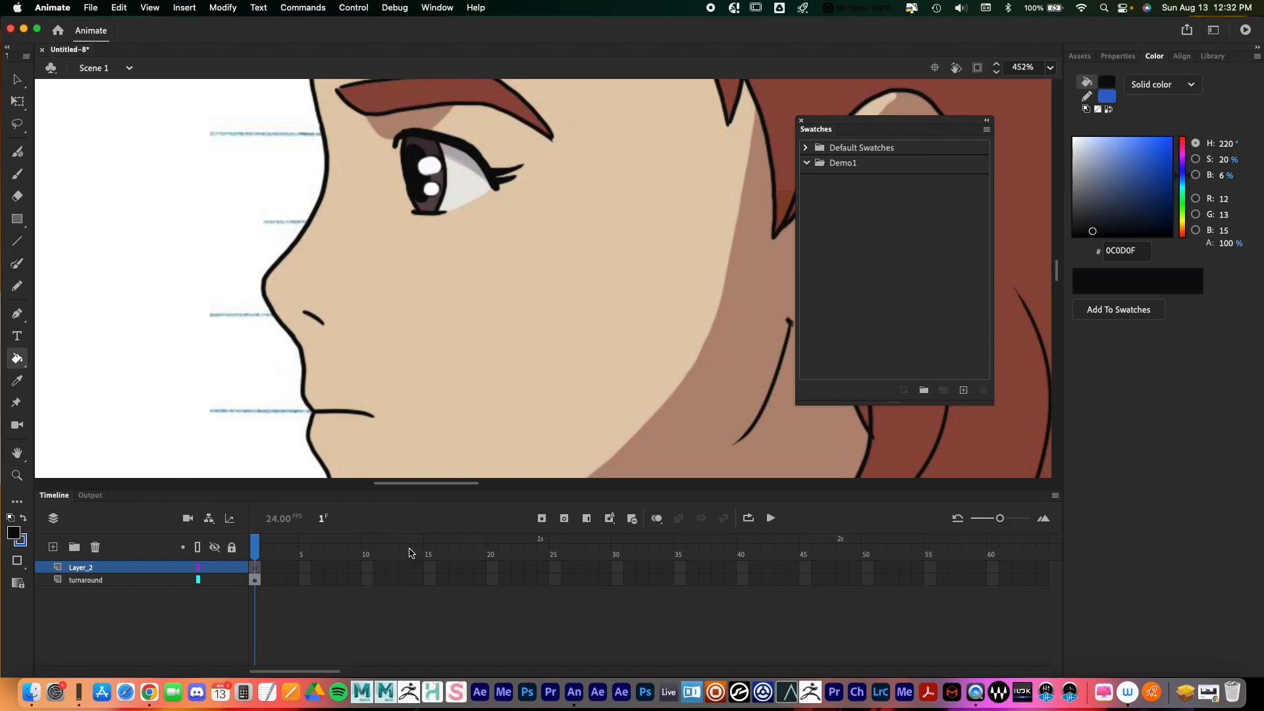
pyautogui.click(805, 146)
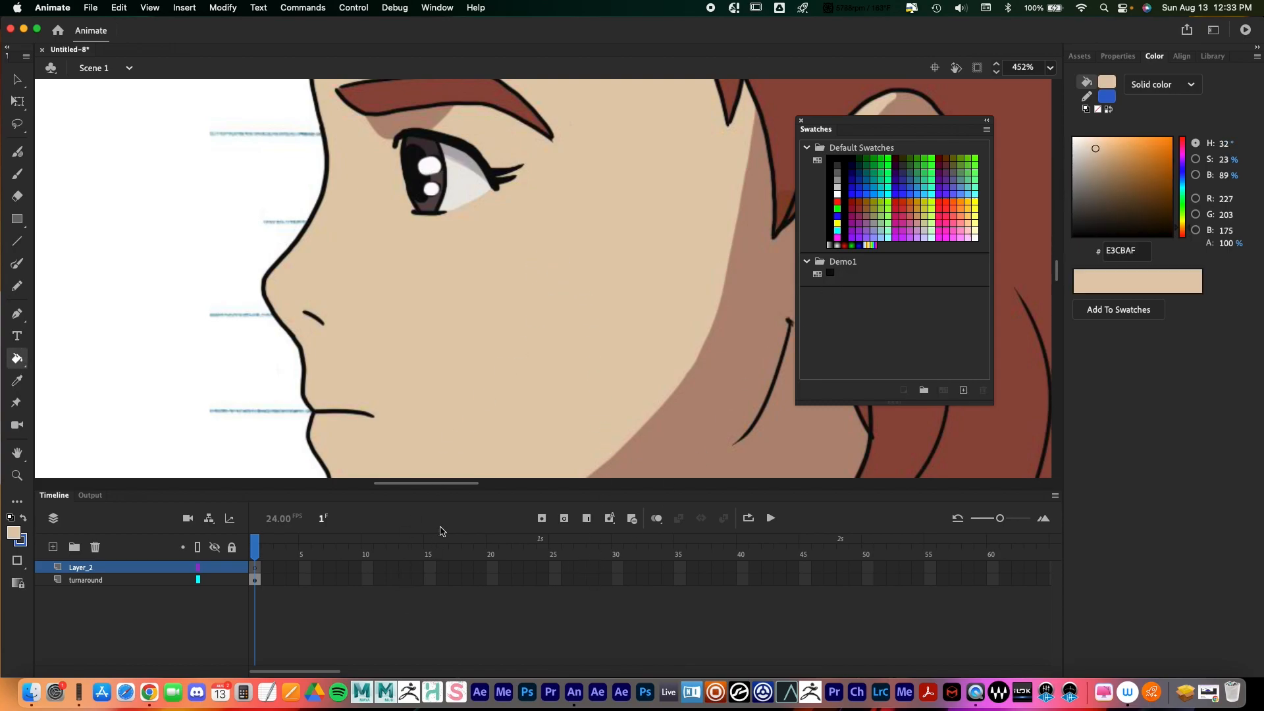